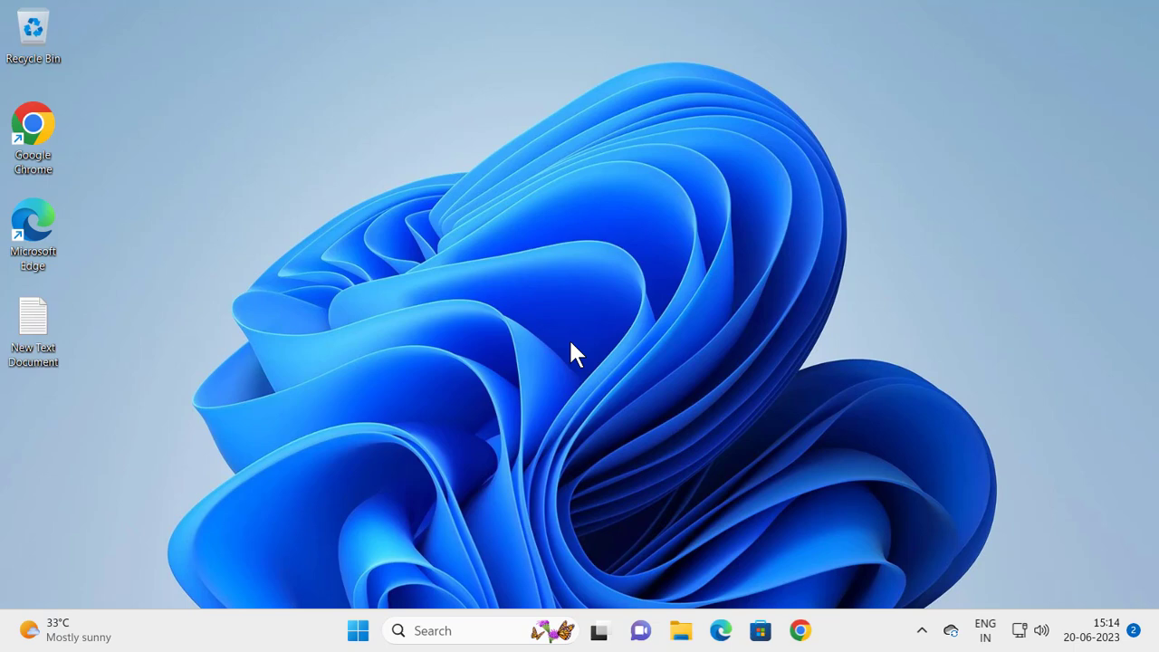
{"action": "mouse_move", "coordinate": [480, 643]}
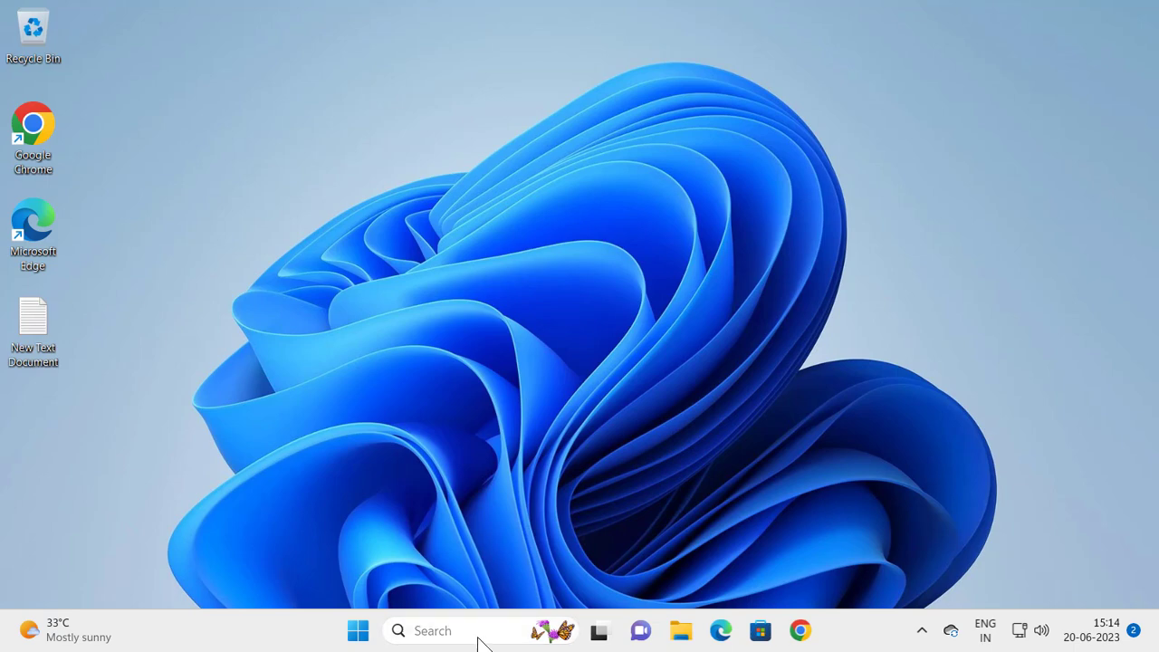
Launch Windows Security from taskbar search and show its Protection history with three recent warnings.
{"action": "type", "text": "windows se"}
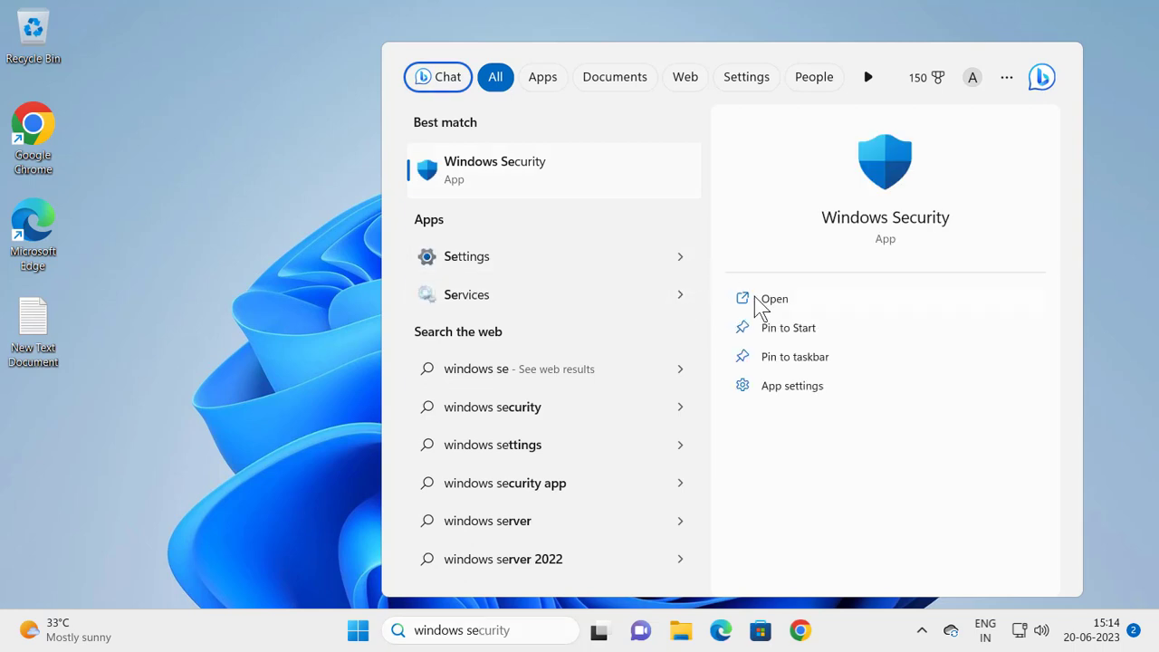
{"action": "left_click", "coordinate": [773, 298]}
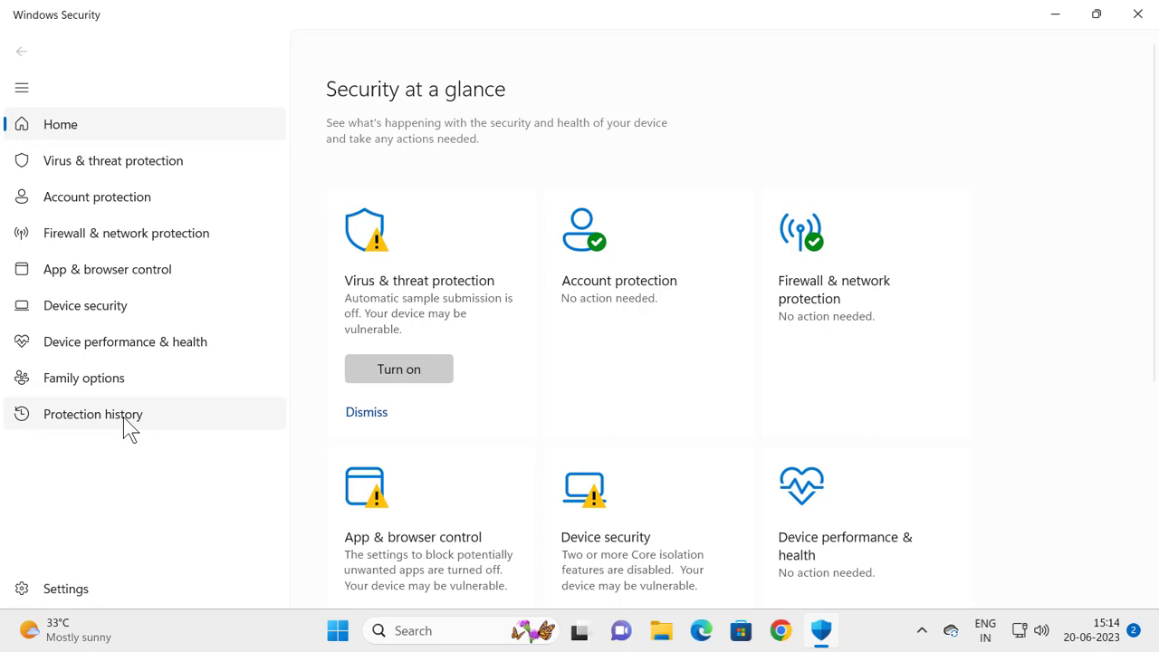
{"action": "left_click", "coordinate": [92, 414]}
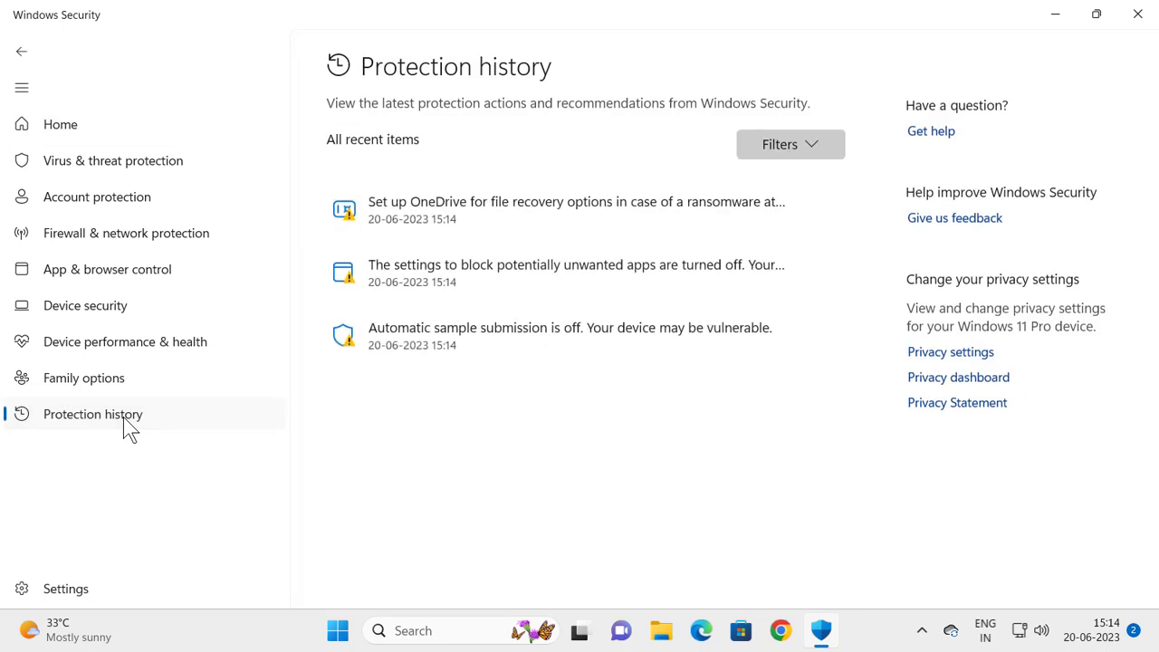
{"action": "mouse_move", "coordinate": [521, 308]}
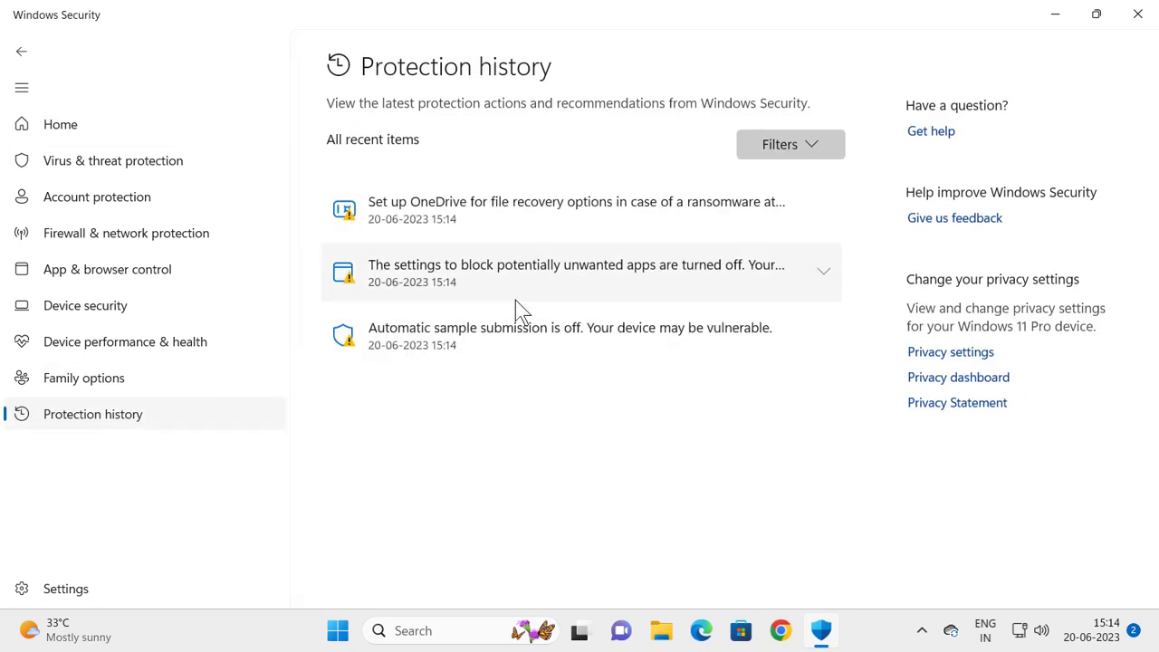
{"action": "mouse_move", "coordinate": [579, 253]}
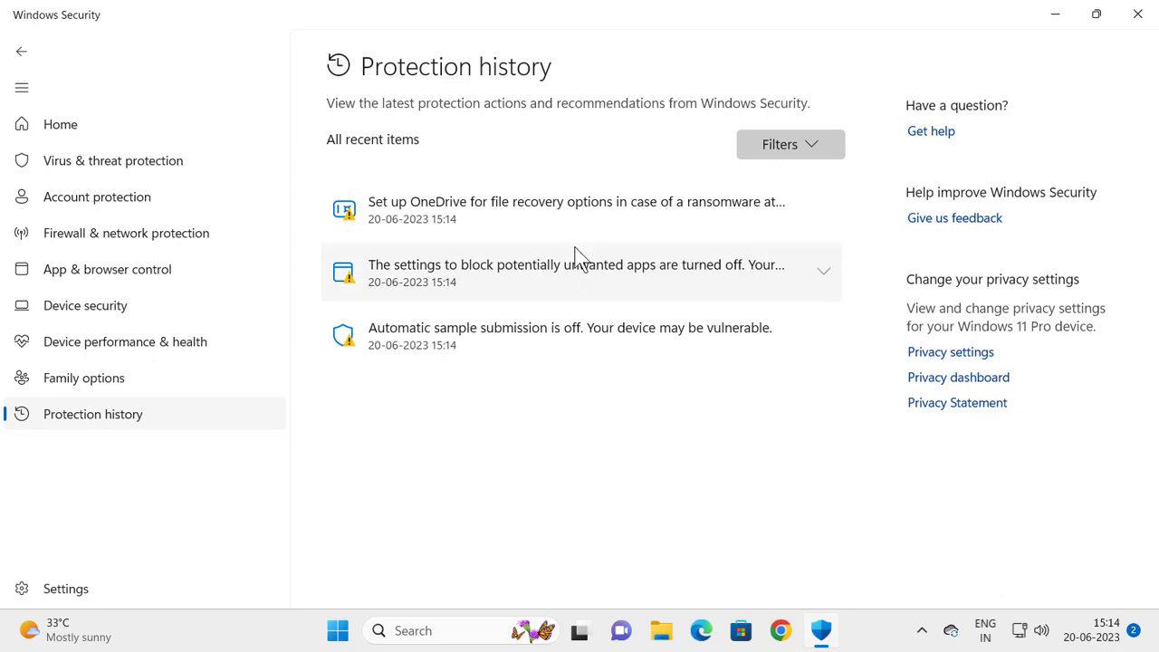
{"action": "mouse_move", "coordinate": [577, 208]}
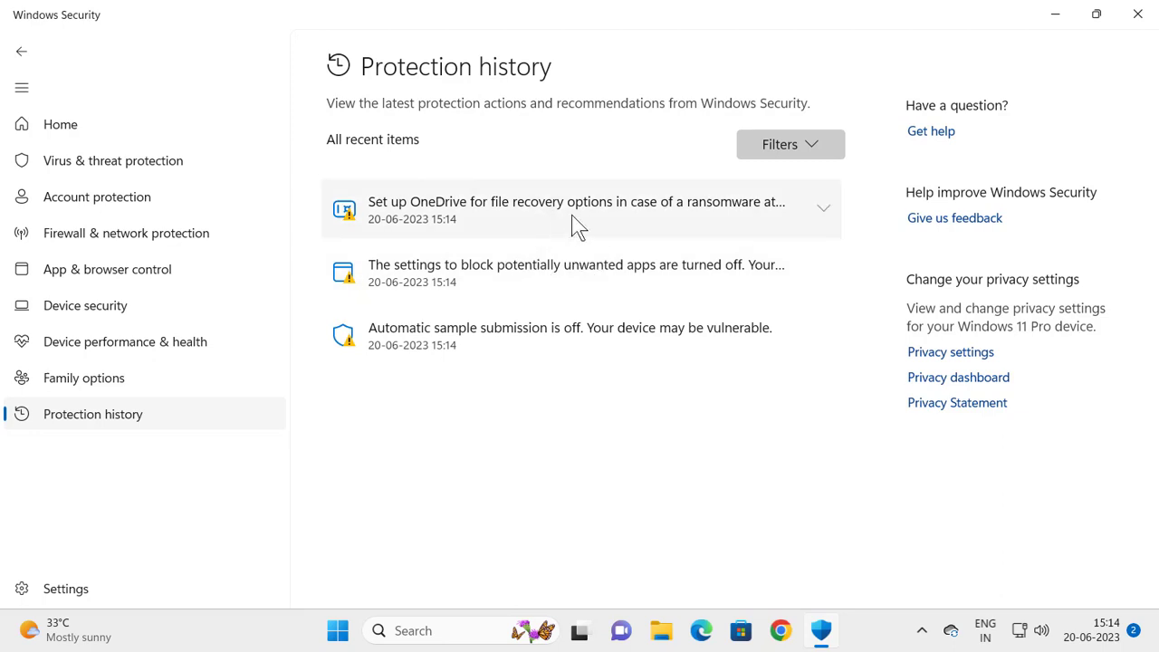
{"action": "mouse_move", "coordinate": [521, 225]}
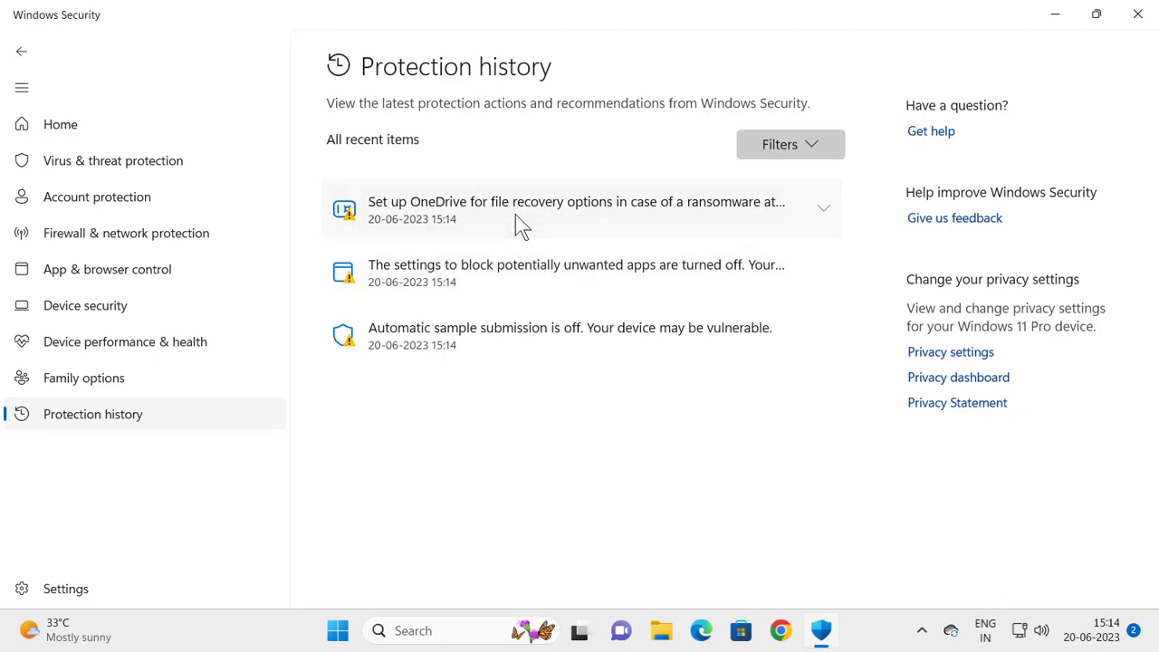
Expand the OneDrive ransomware-recovery recommendation to reveal its full message and Actions option.
{"action": "left_click", "coordinate": [580, 208]}
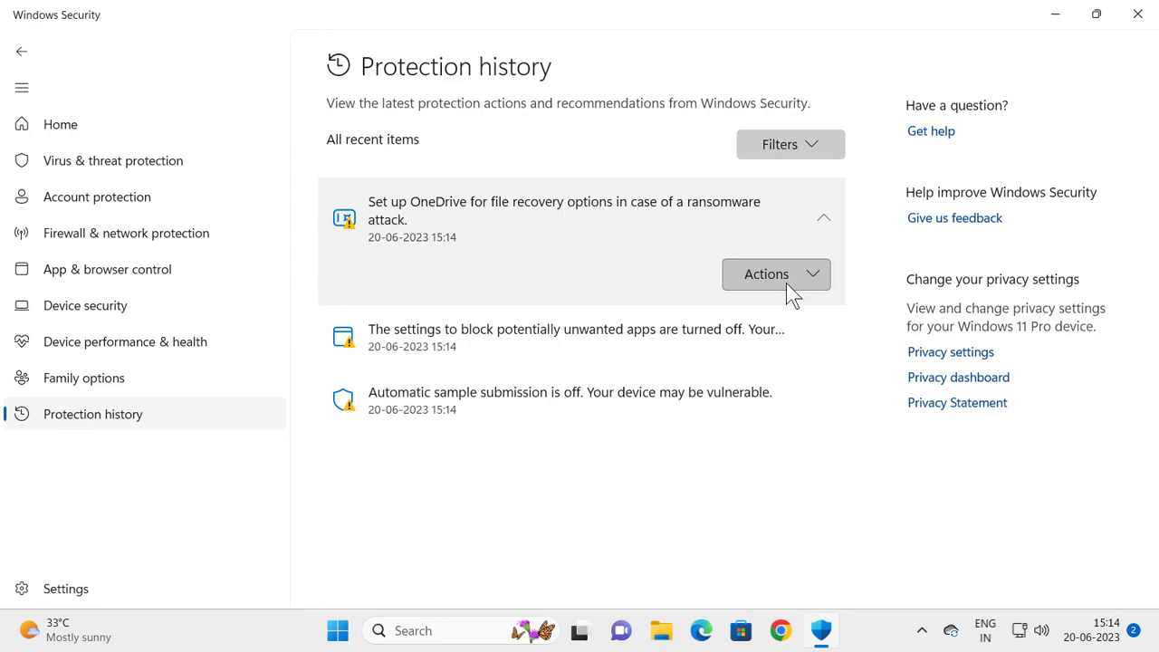
Reveal the 'Set up OneDrive' action for the recommendation, then close Windows Security to the desktop.
{"action": "left_click", "coordinate": [776, 274]}
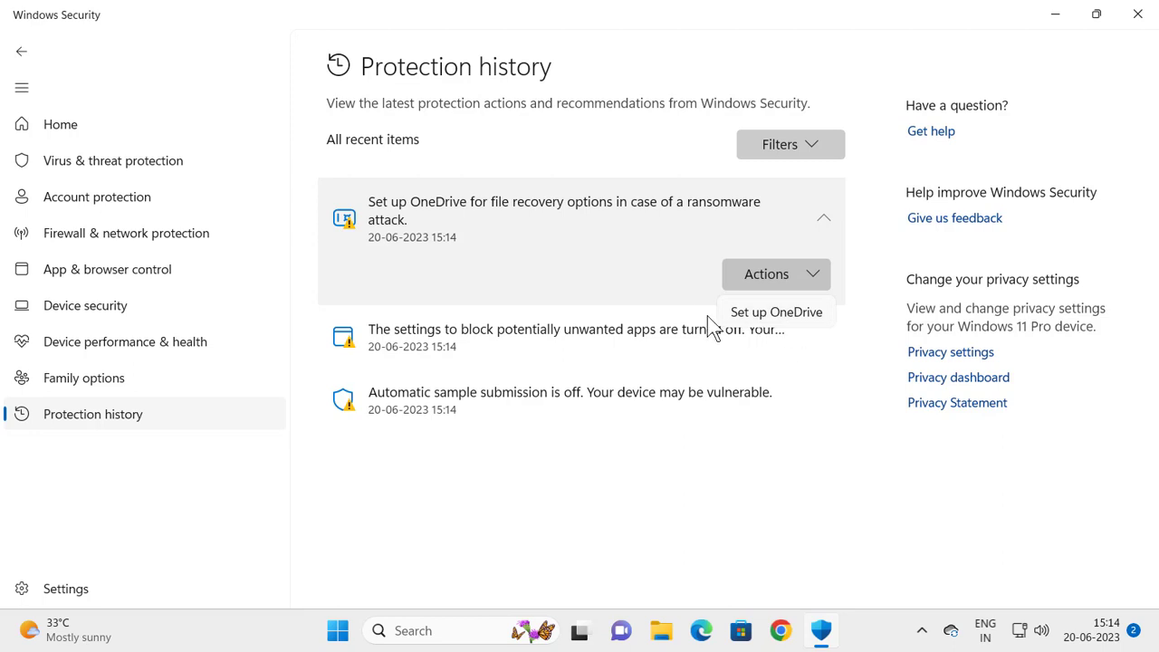
{"action": "mouse_move", "coordinate": [802, 285]}
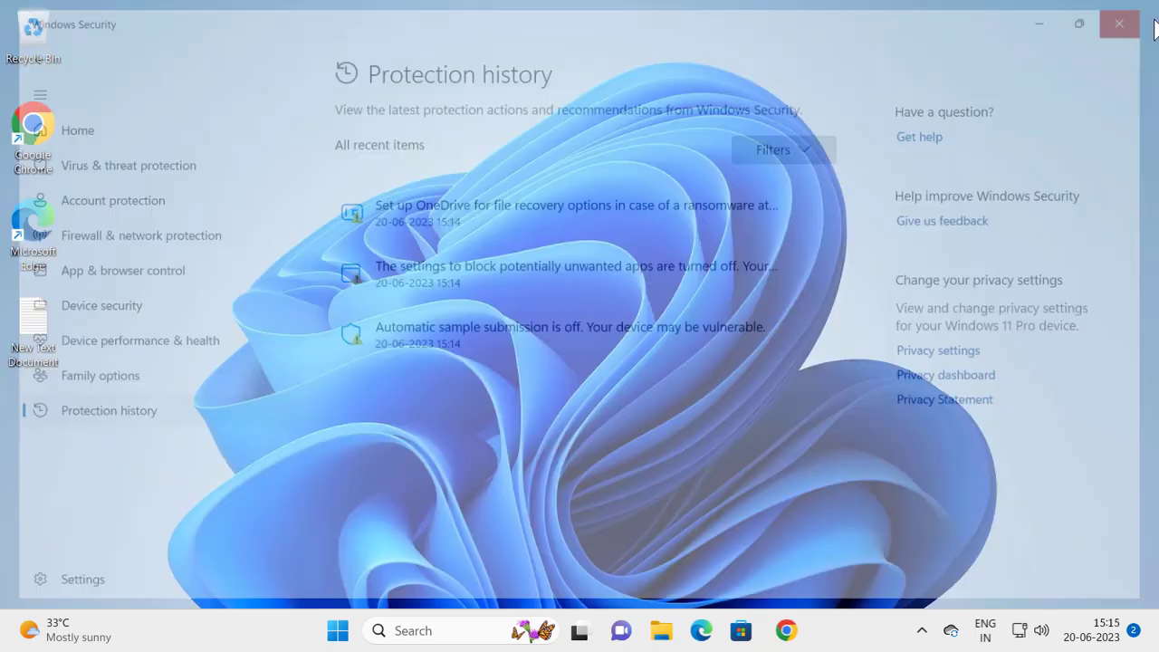
{"action": "left_click", "coordinate": [1119, 23]}
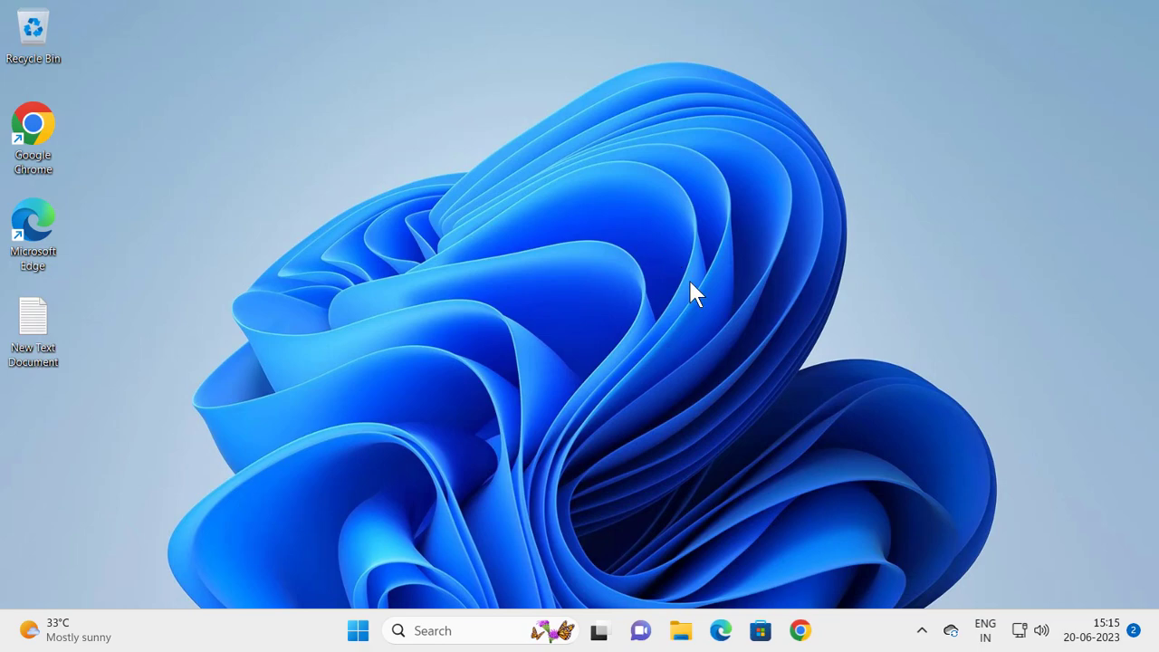
{"action": "mouse_move", "coordinate": [693, 307]}
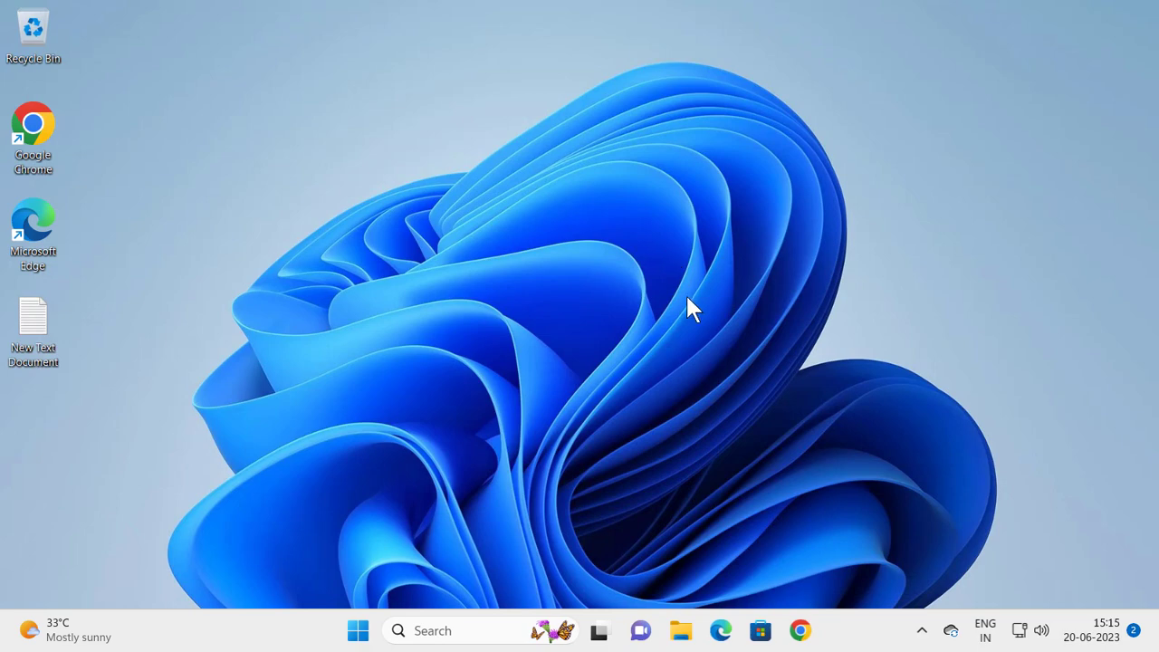